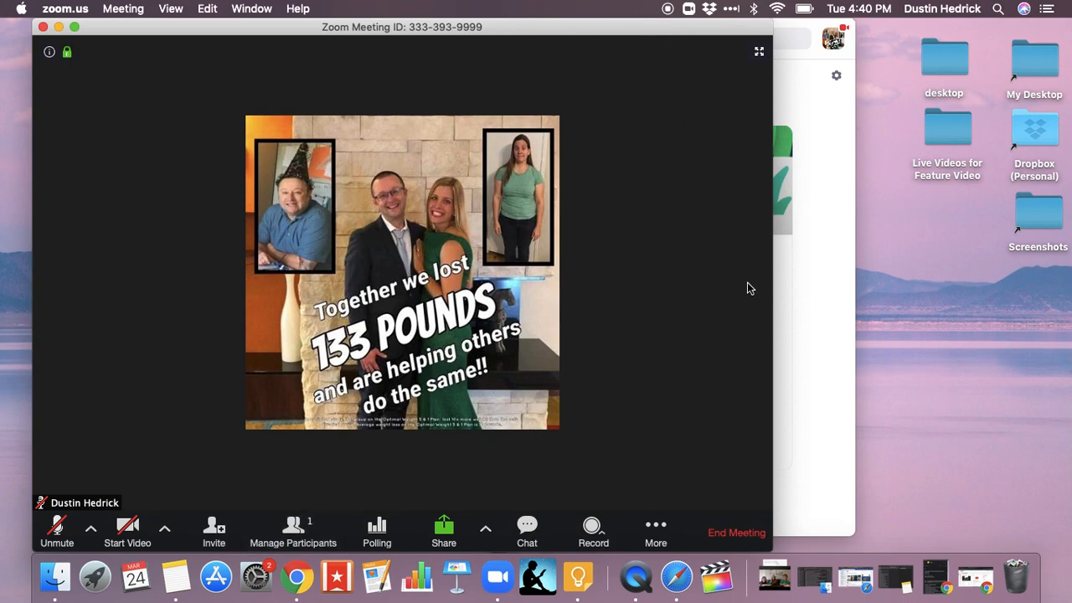
pyautogui.moveTo(349, 503)
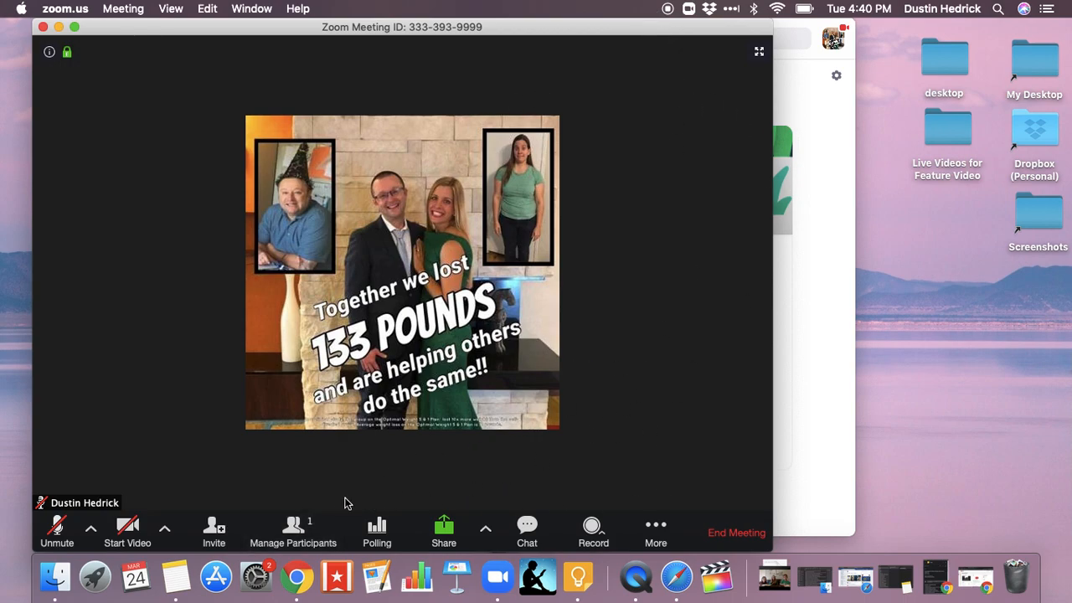
pyautogui.moveTo(293, 528)
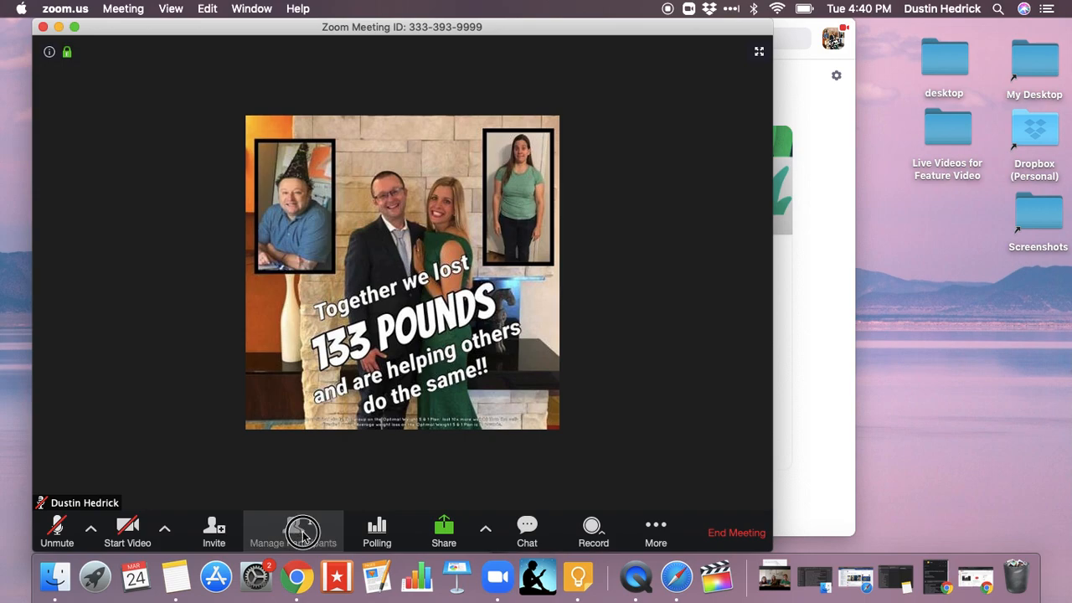
# Show the Participants panel, listing the host as the only attendee.
pyautogui.click(291, 526)
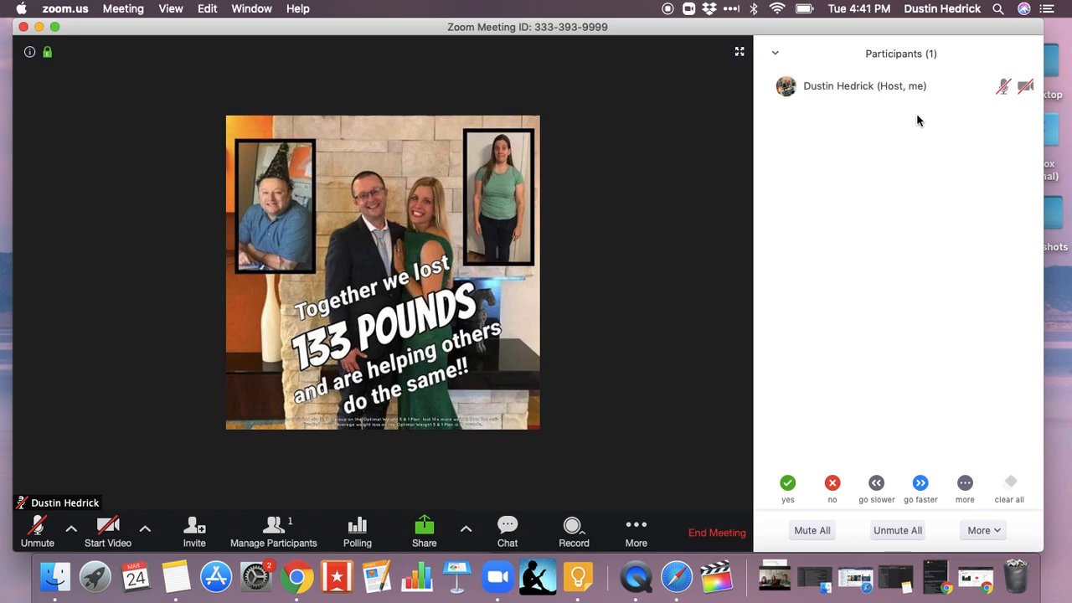
pyautogui.moveTo(854, 404)
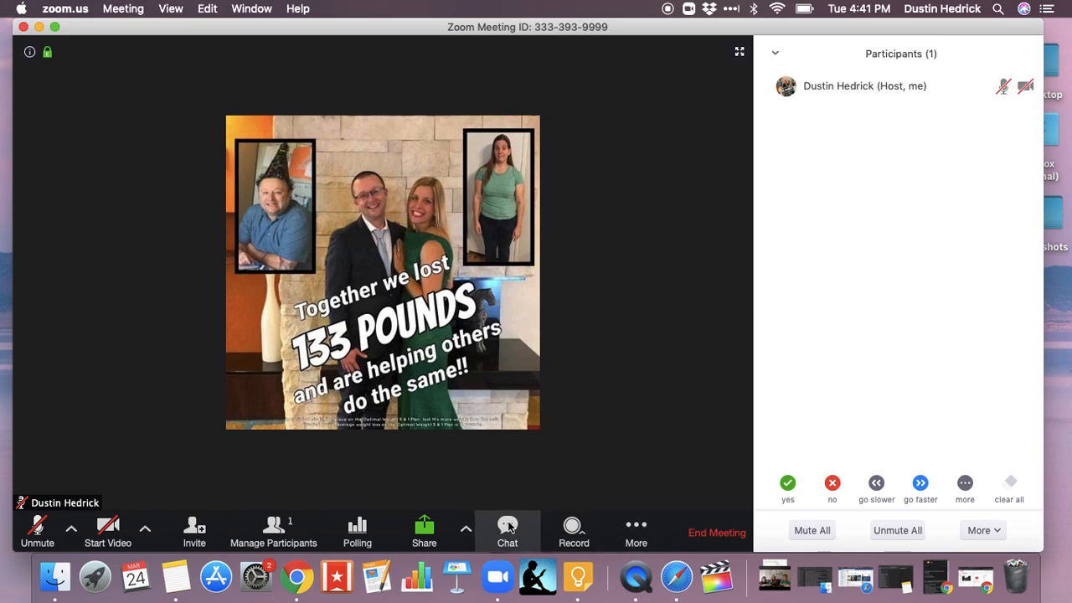
# Show the Chat panel beneath Participants, set to message everyone.
pyautogui.click(506, 532)
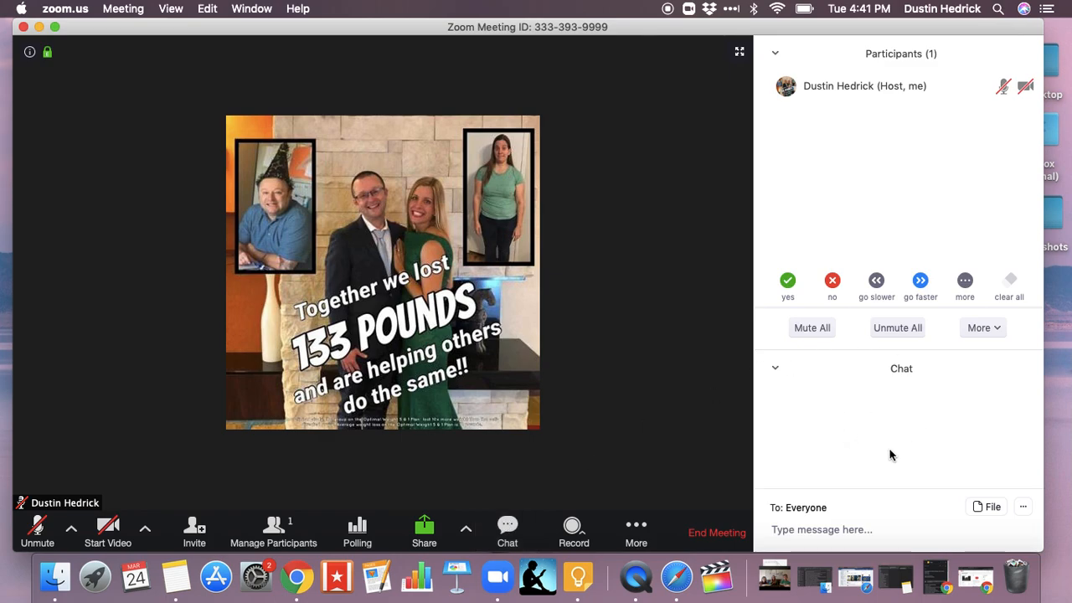
pyautogui.moveTo(863, 87)
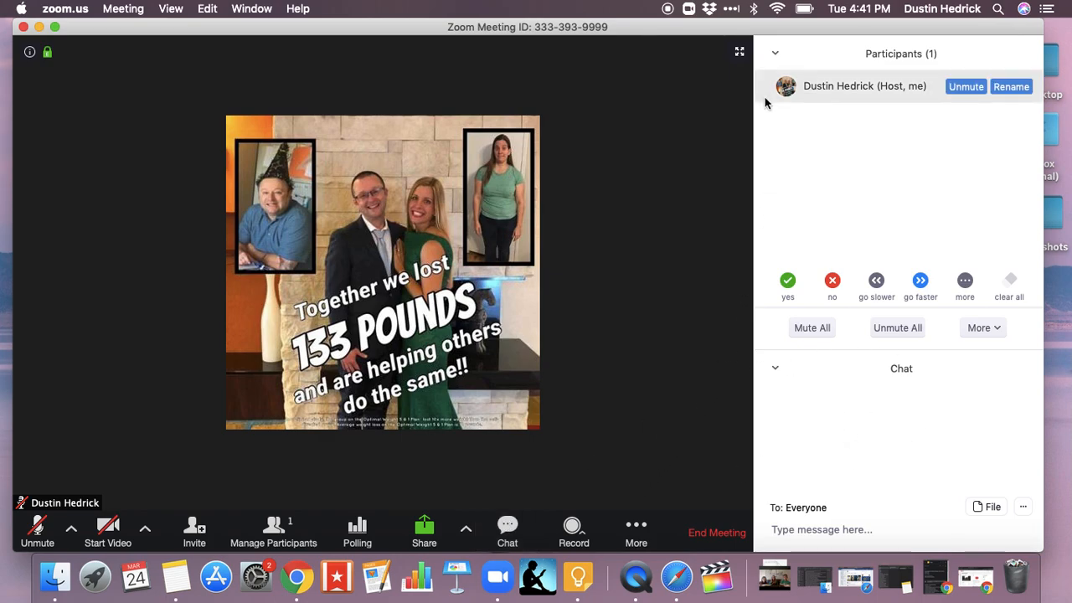
pyautogui.moveTo(273, 533)
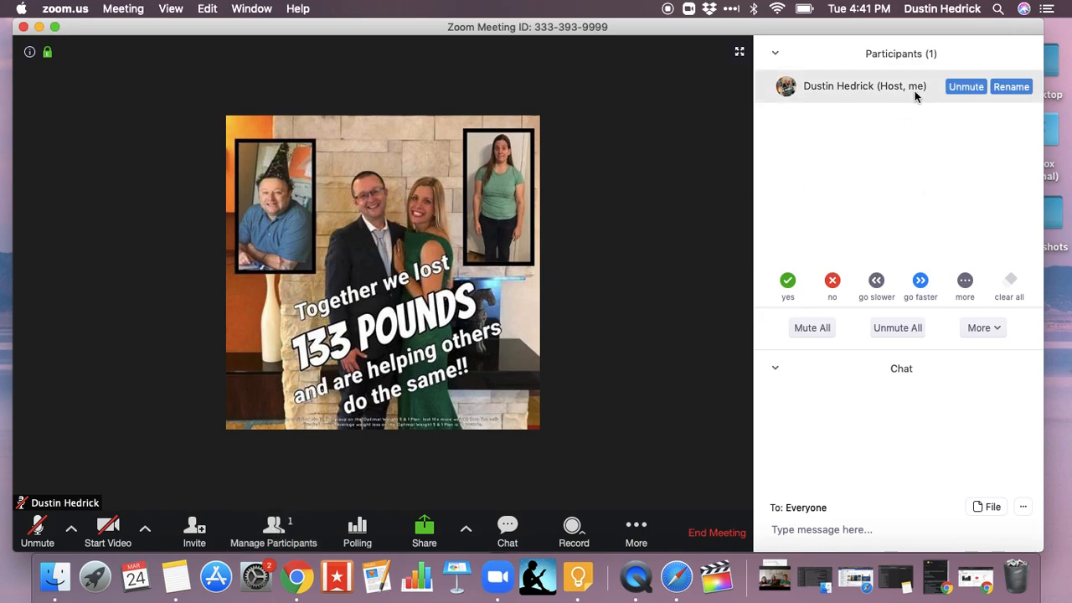
pyautogui.moveTo(958, 203)
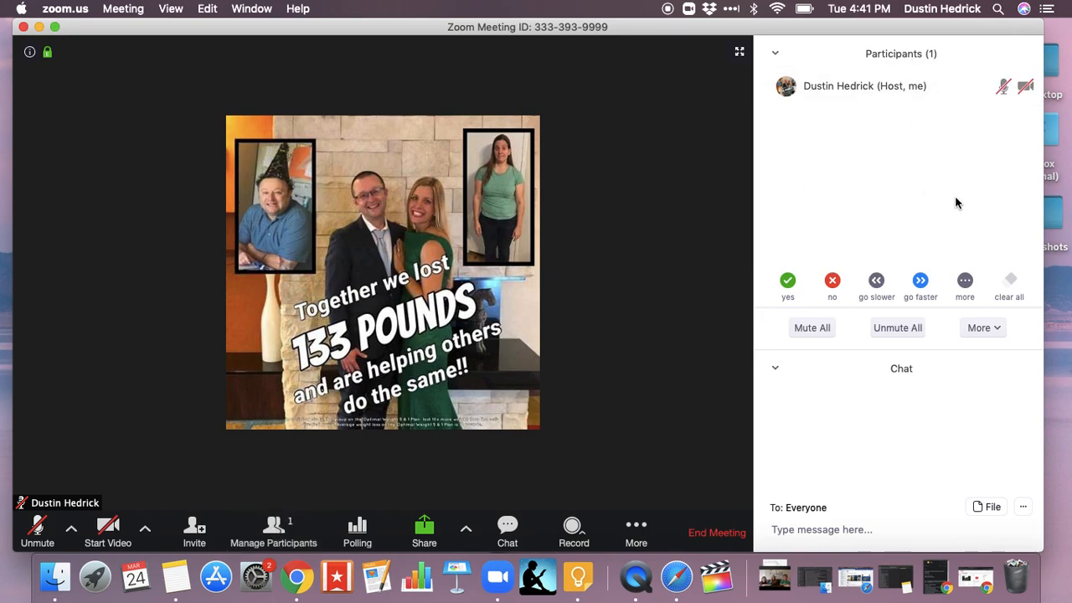
pyautogui.moveTo(629, 452)
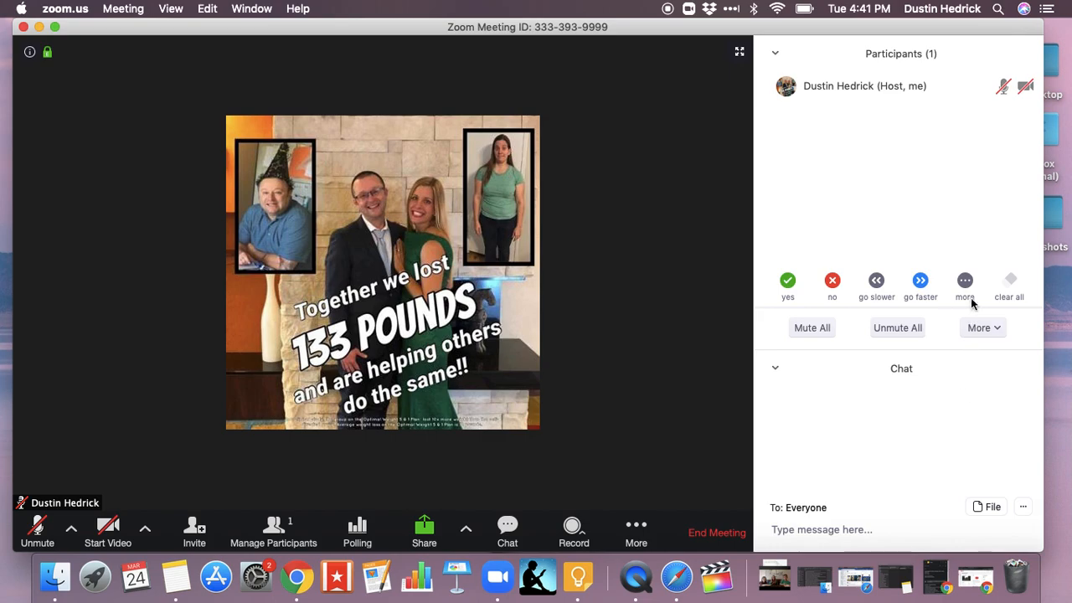
pyautogui.moveTo(834, 207)
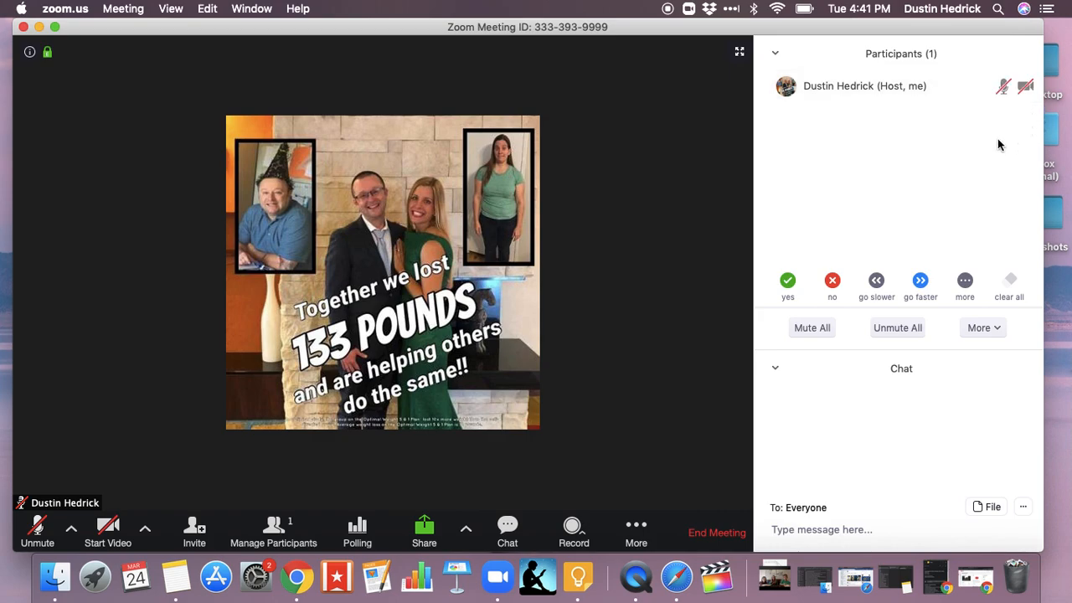
pyautogui.moveTo(37, 528)
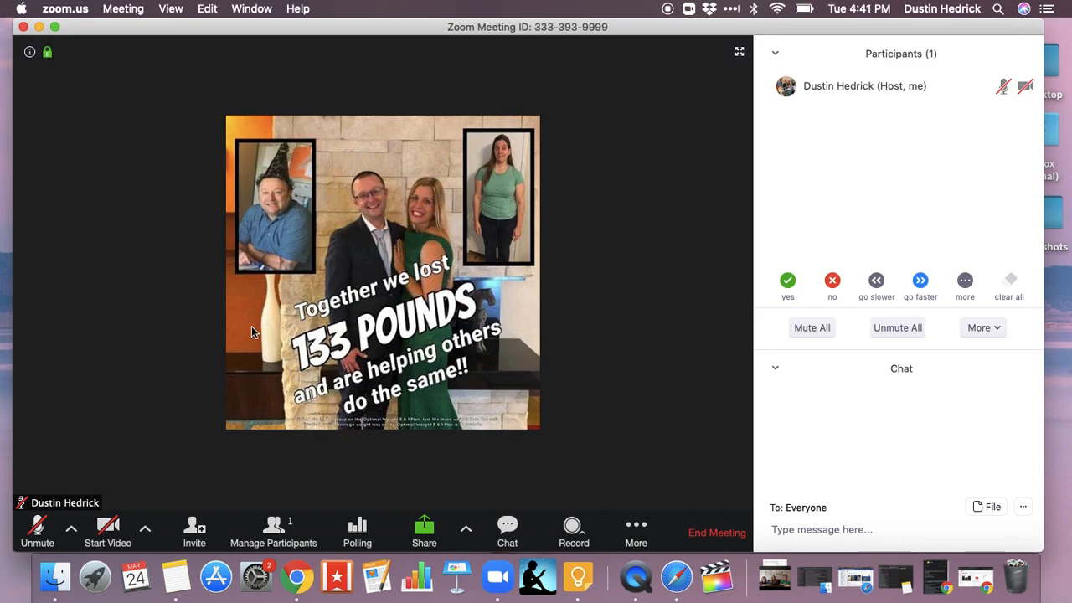
pyautogui.moveTo(925, 238)
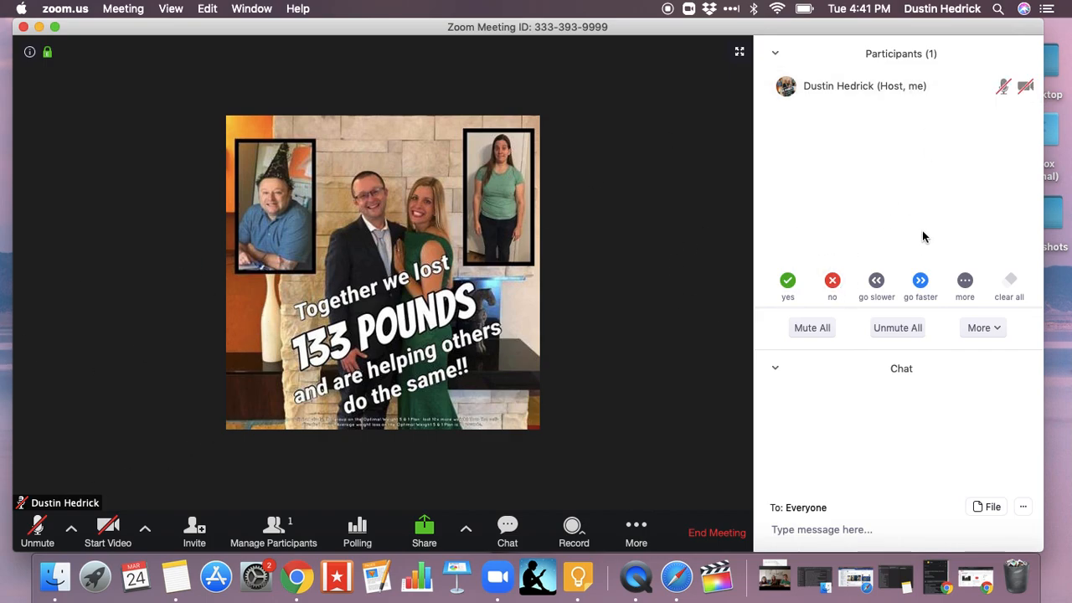
pyautogui.moveTo(316, 186)
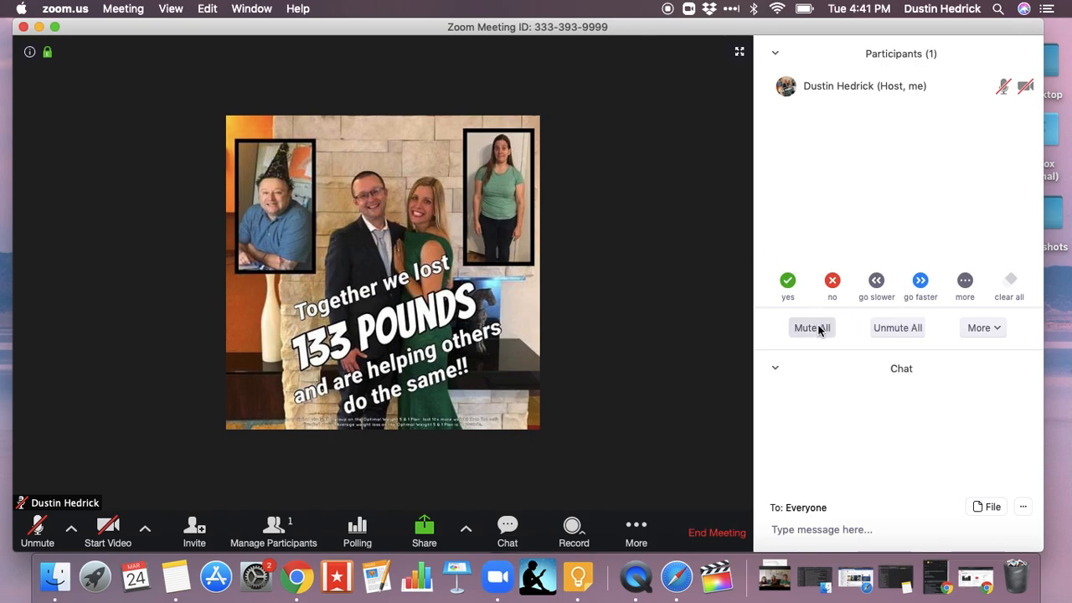
# Mute all participants with 'Allow participants to unmute themselves' turned off.
pyautogui.click(810, 327)
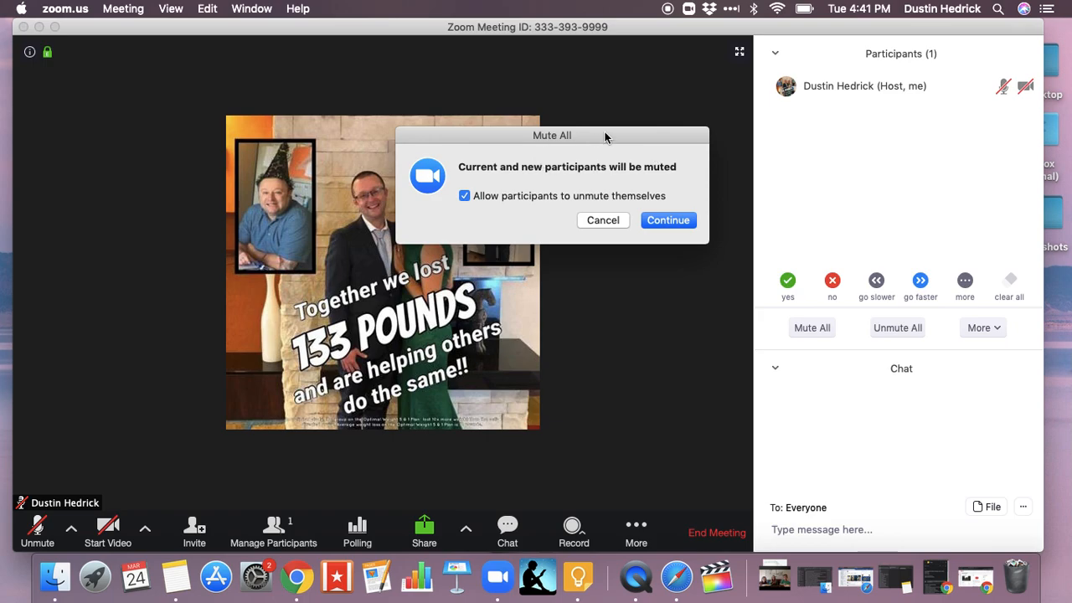
pyautogui.moveTo(497, 171)
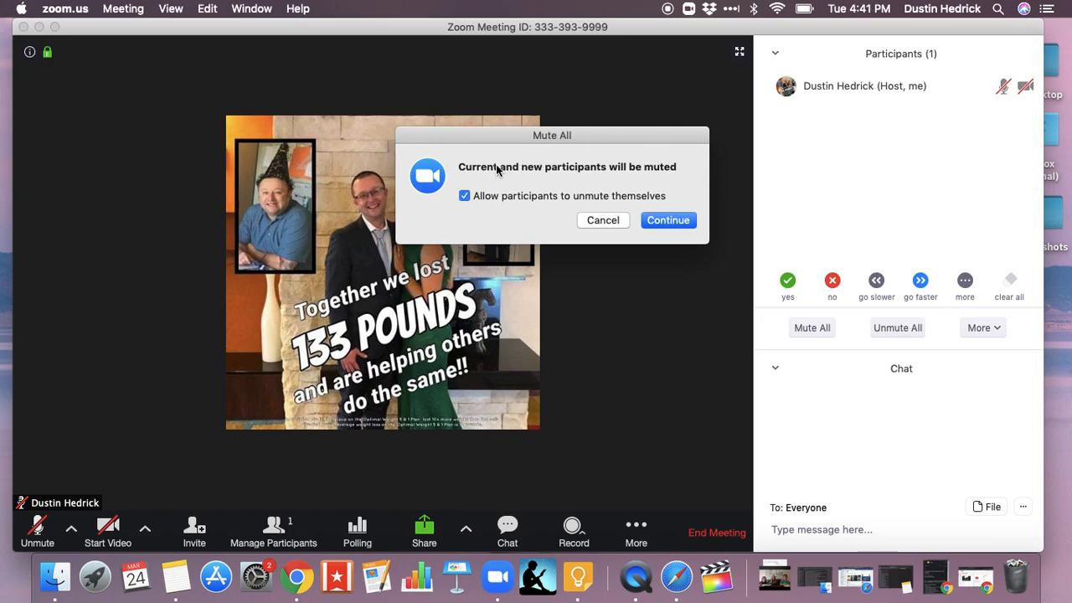
pyautogui.moveTo(684, 176)
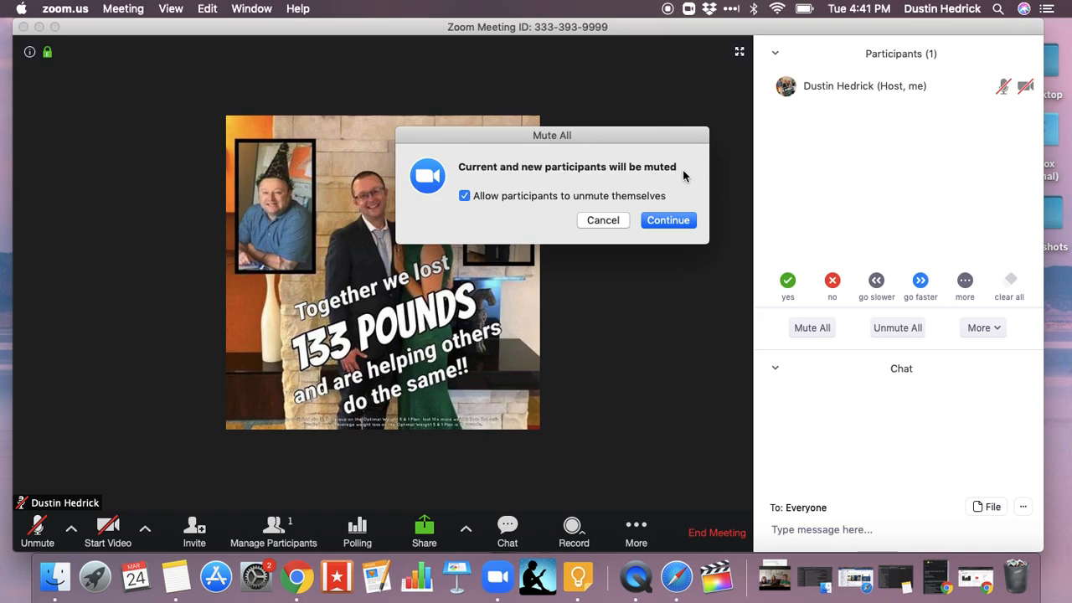
pyautogui.moveTo(479, 204)
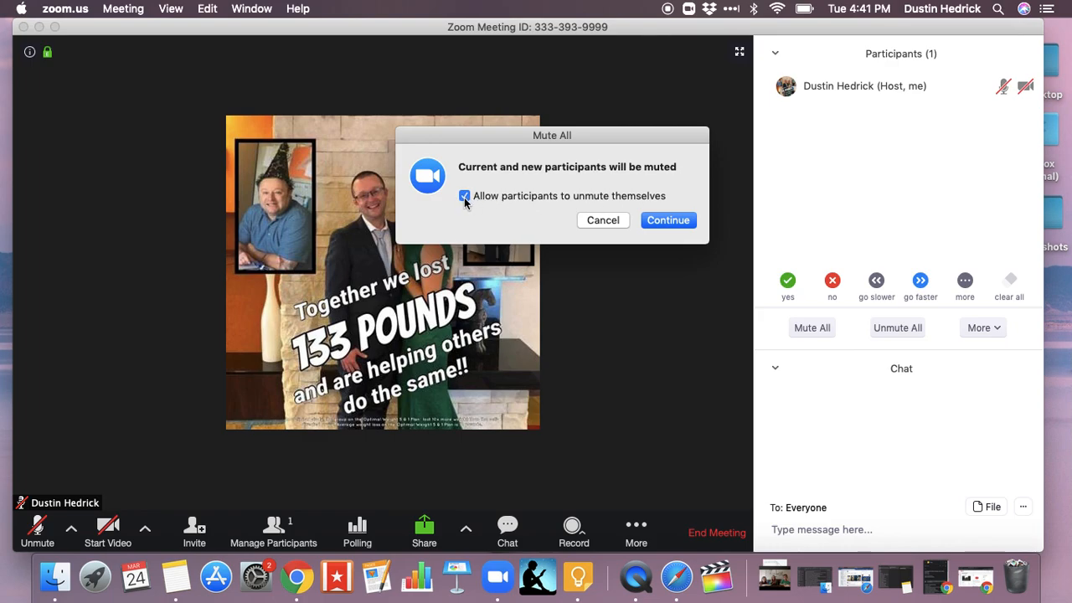
pyautogui.moveTo(559, 203)
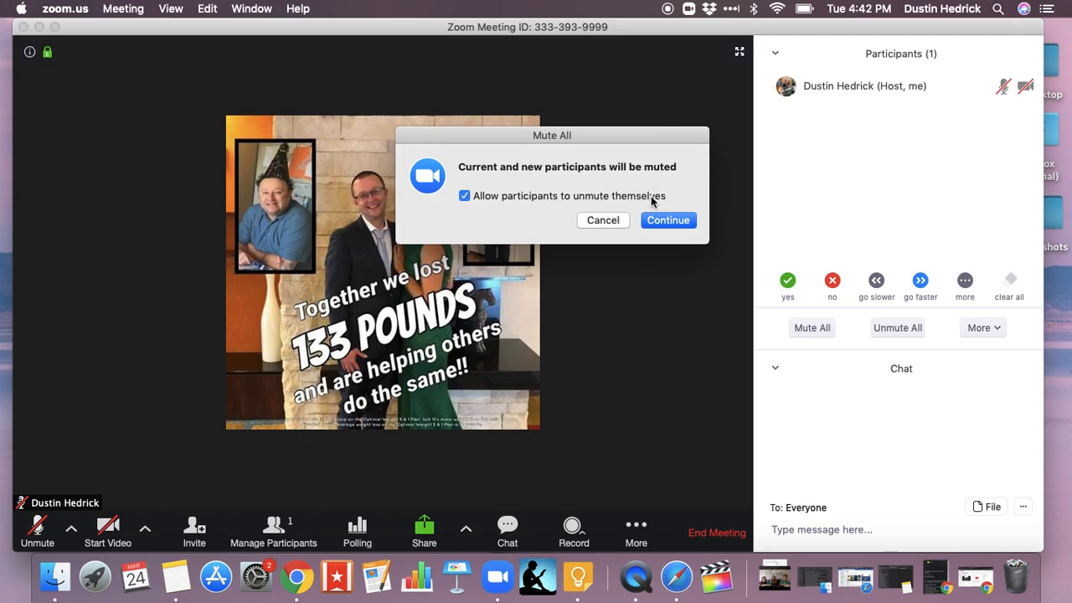
pyautogui.click(464, 194)
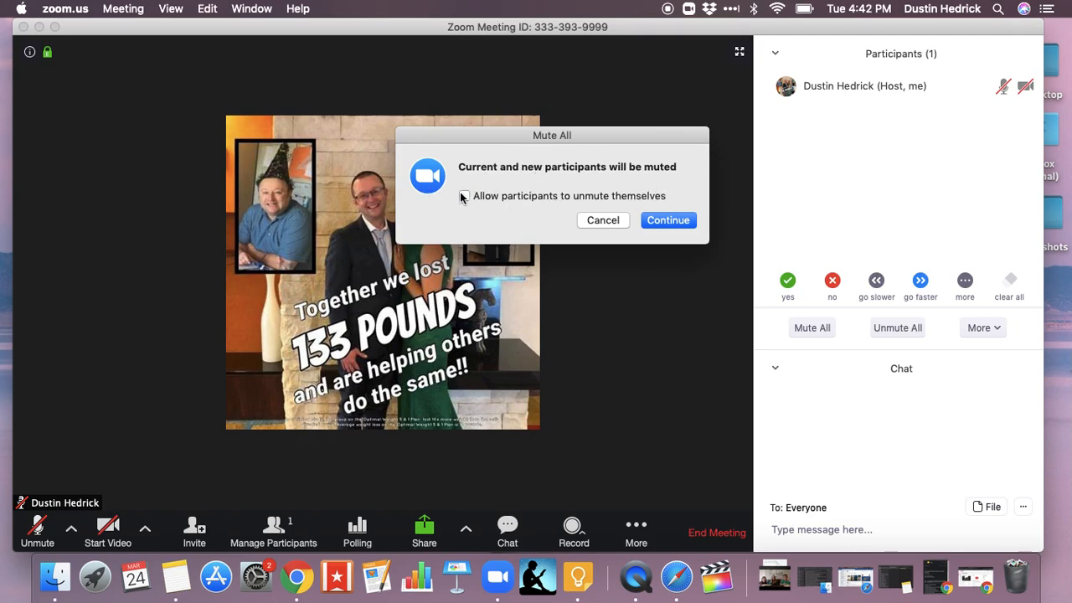
pyautogui.moveTo(476, 198)
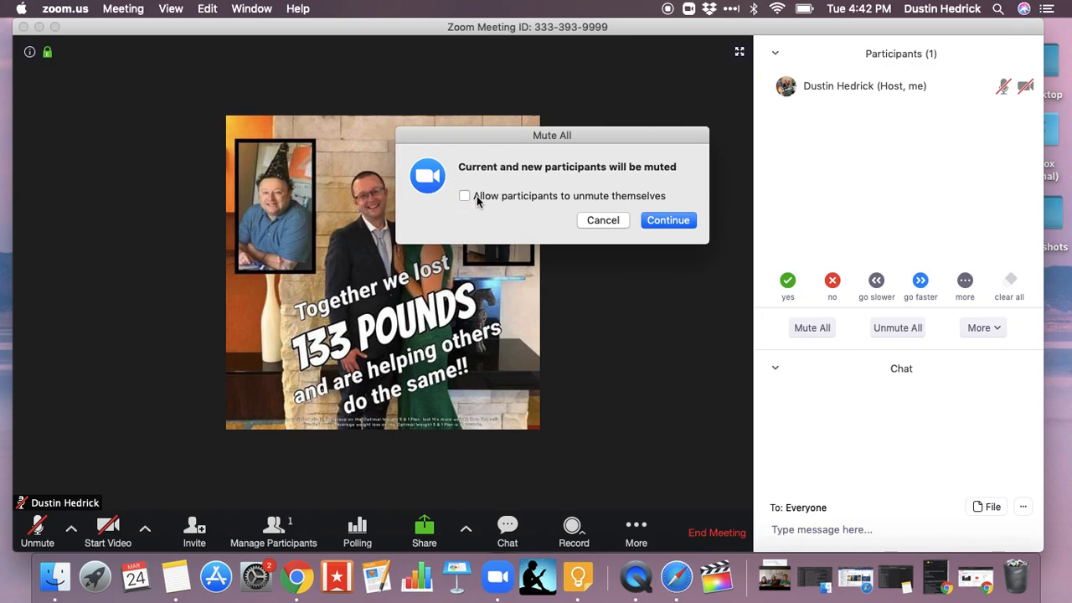
pyautogui.moveTo(506, 191)
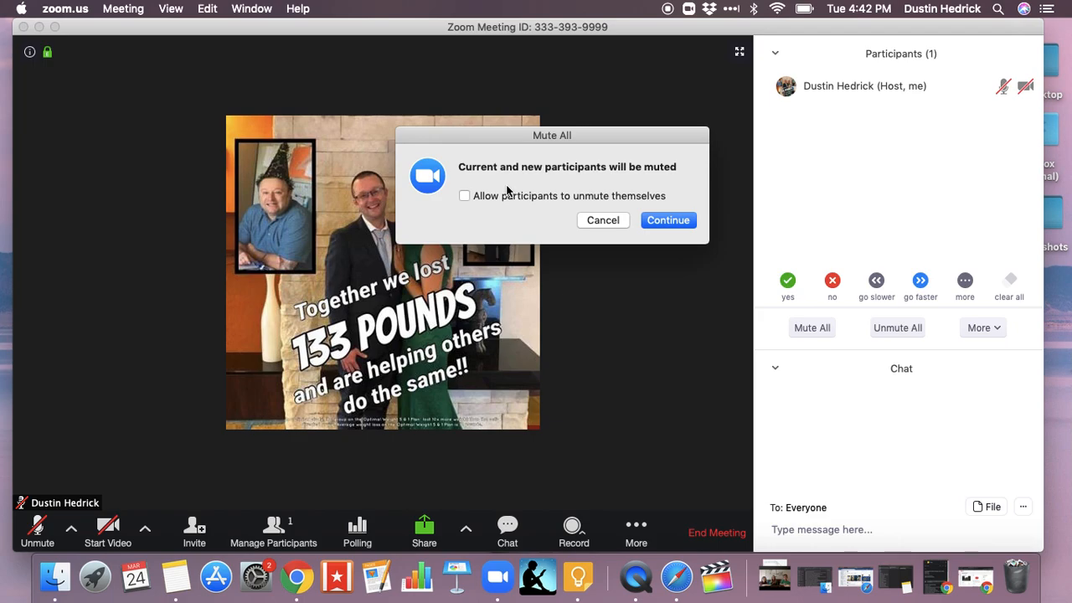
pyautogui.click(668, 219)
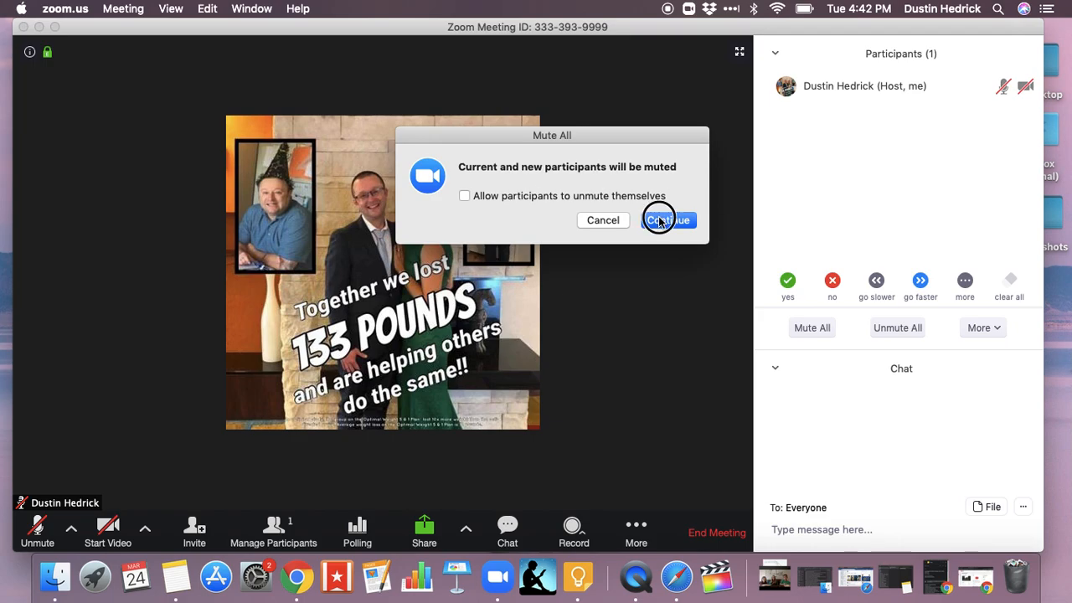
pyautogui.click(668, 220)
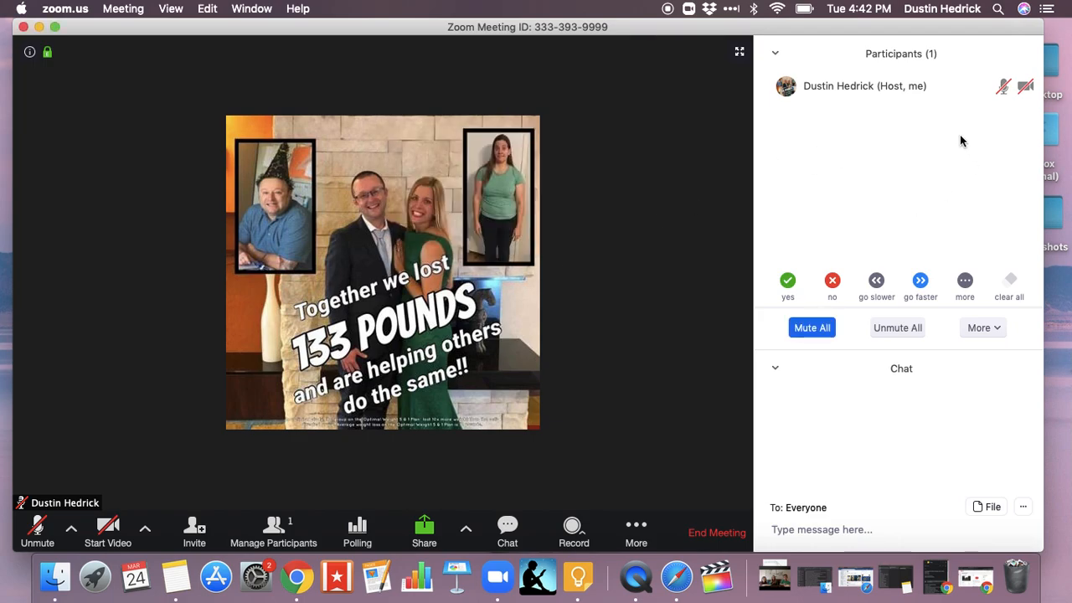
pyautogui.moveTo(897, 129)
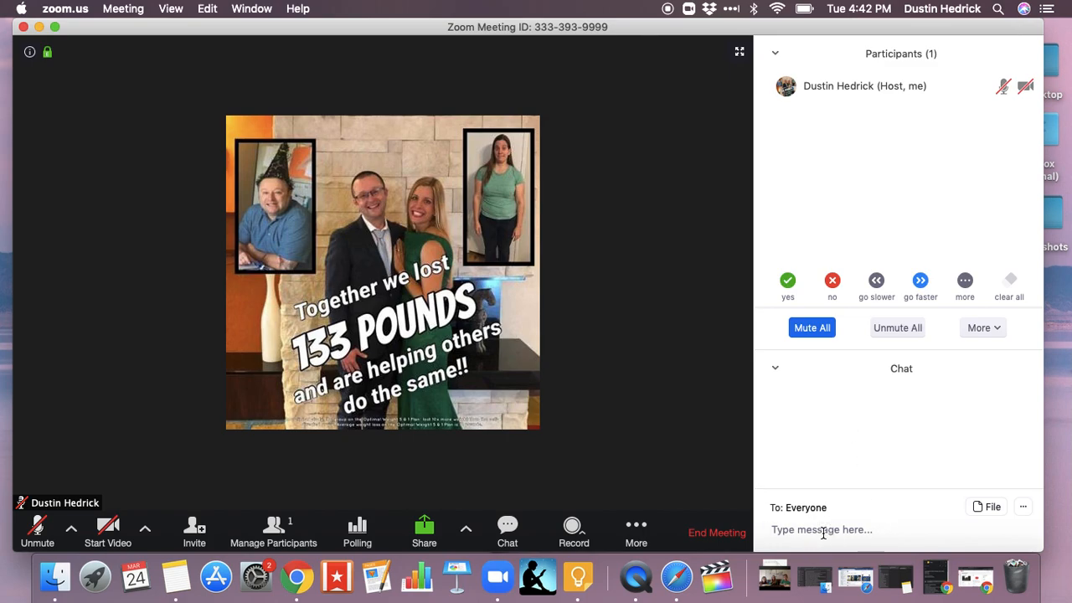
pyautogui.click(1022, 506)
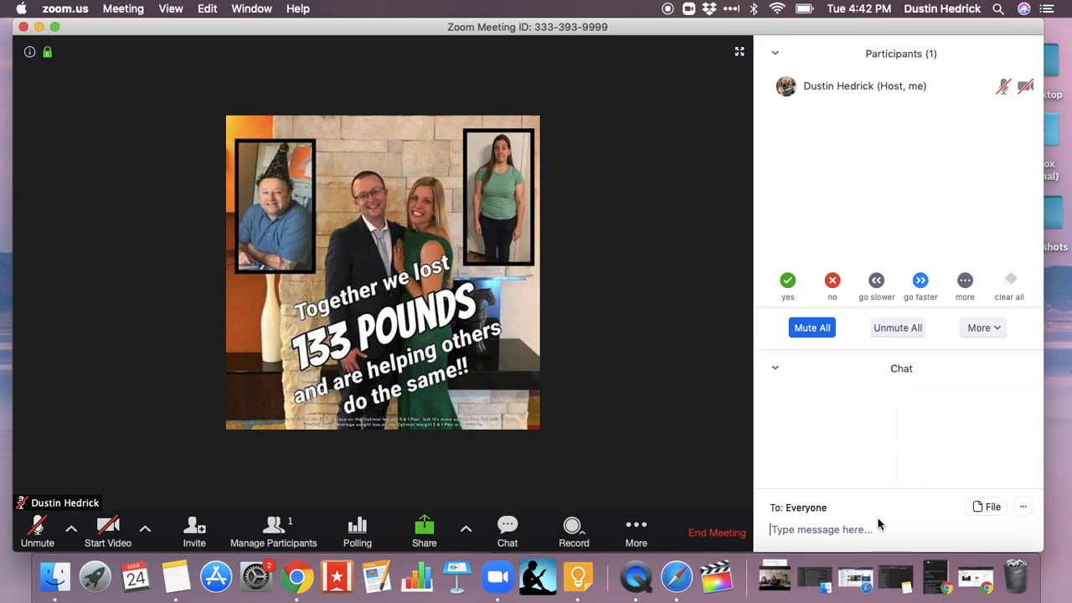
pyautogui.moveTo(924, 522)
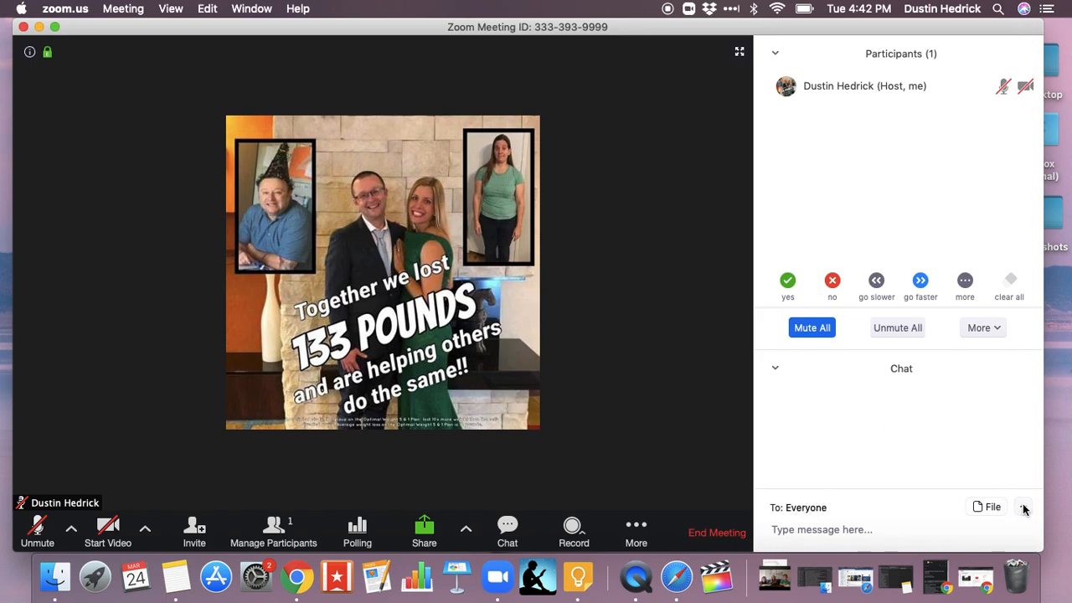
# Bring up the chat permission options from the chat '...' menu.
pyautogui.click(1022, 506)
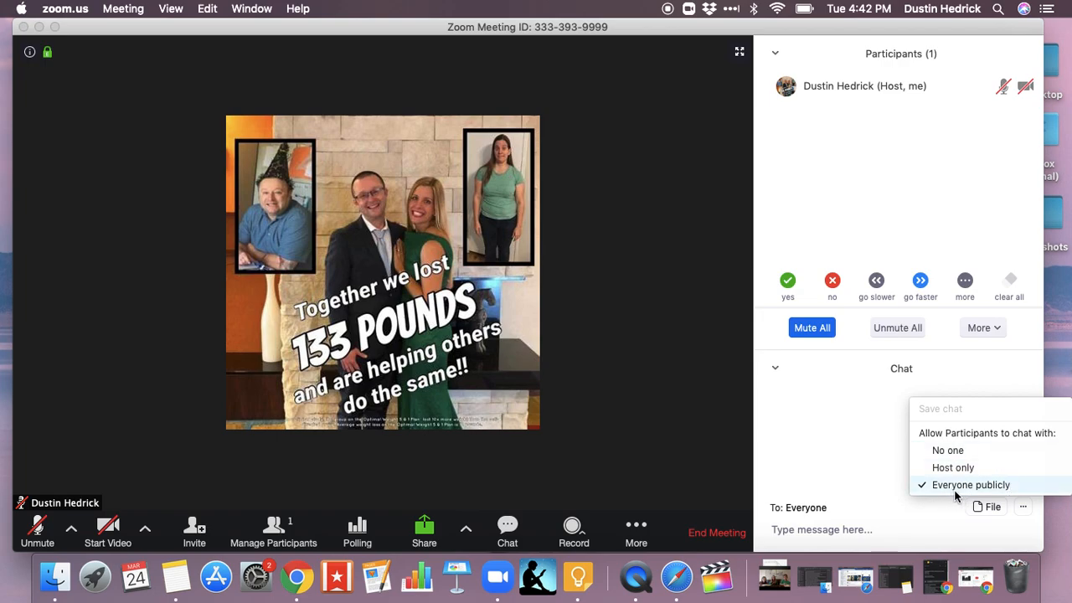
pyautogui.moveTo(963, 478)
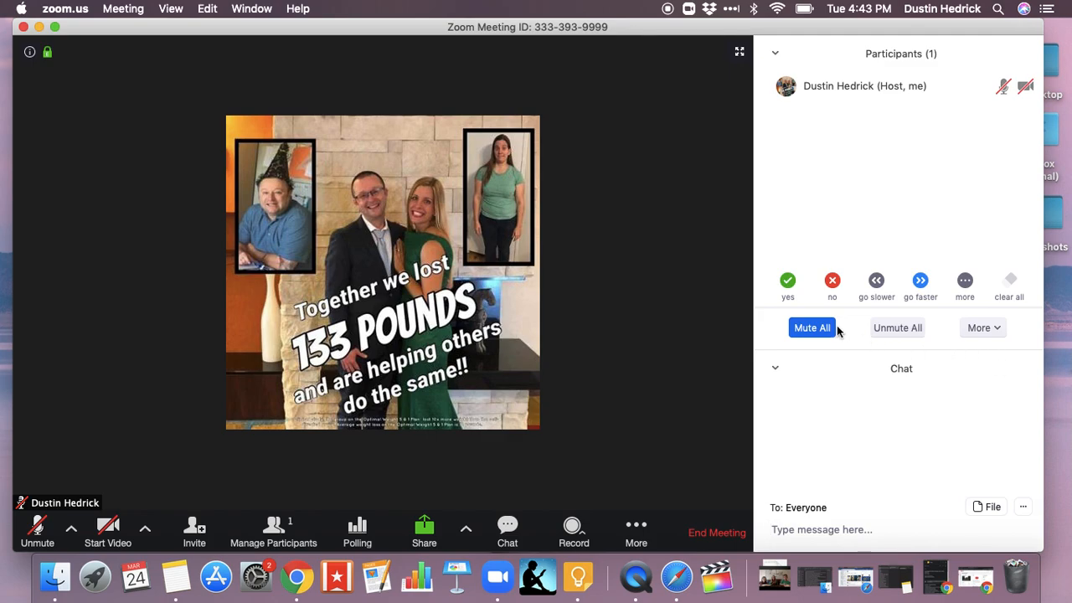
pyautogui.moveTo(865, 86)
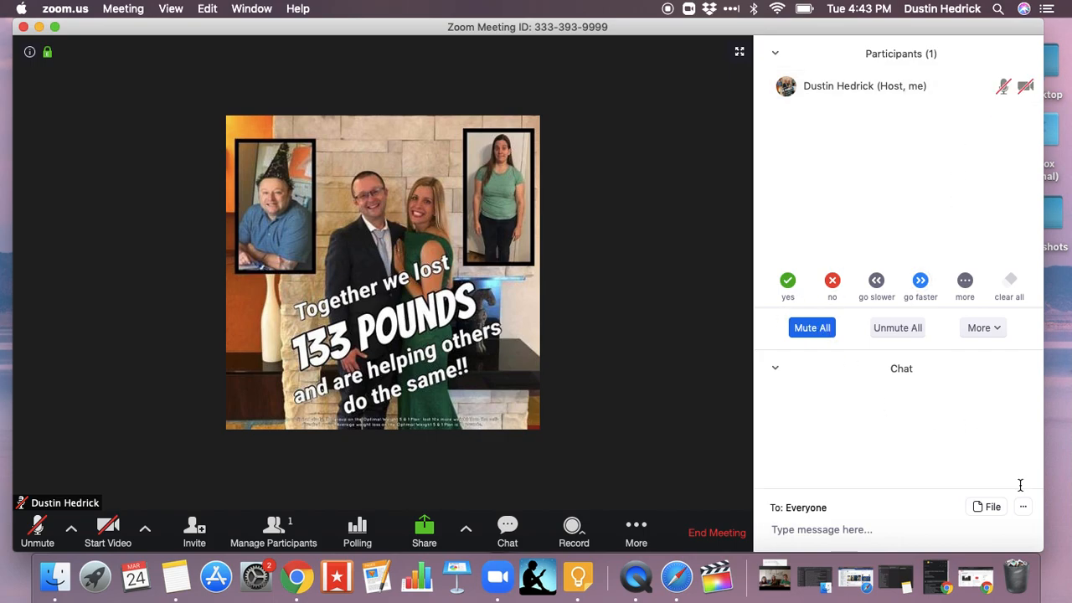
pyautogui.click(1021, 506)
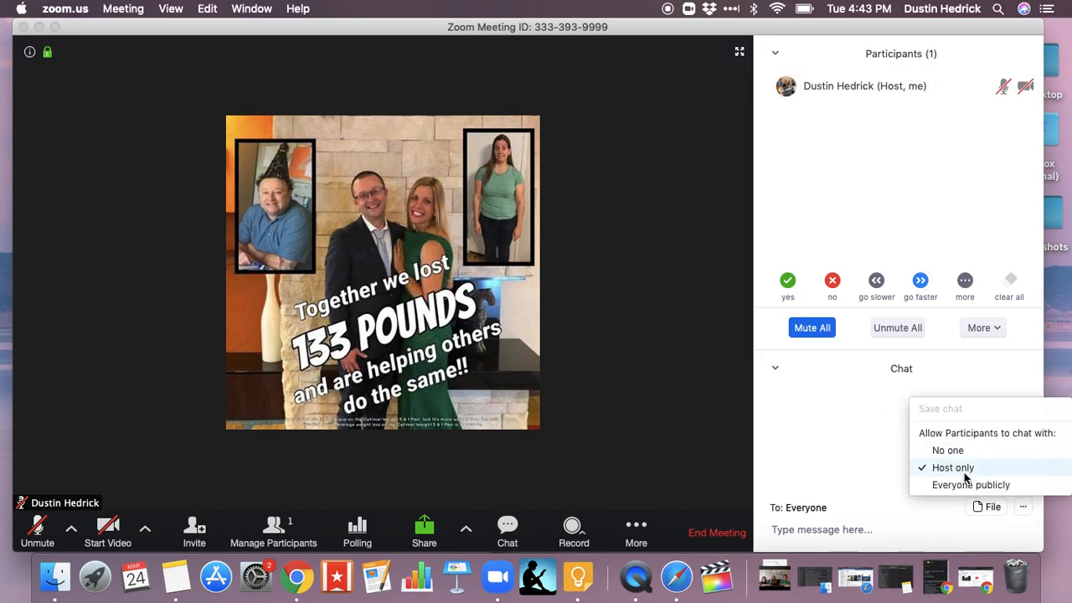
pyautogui.moveTo(994, 469)
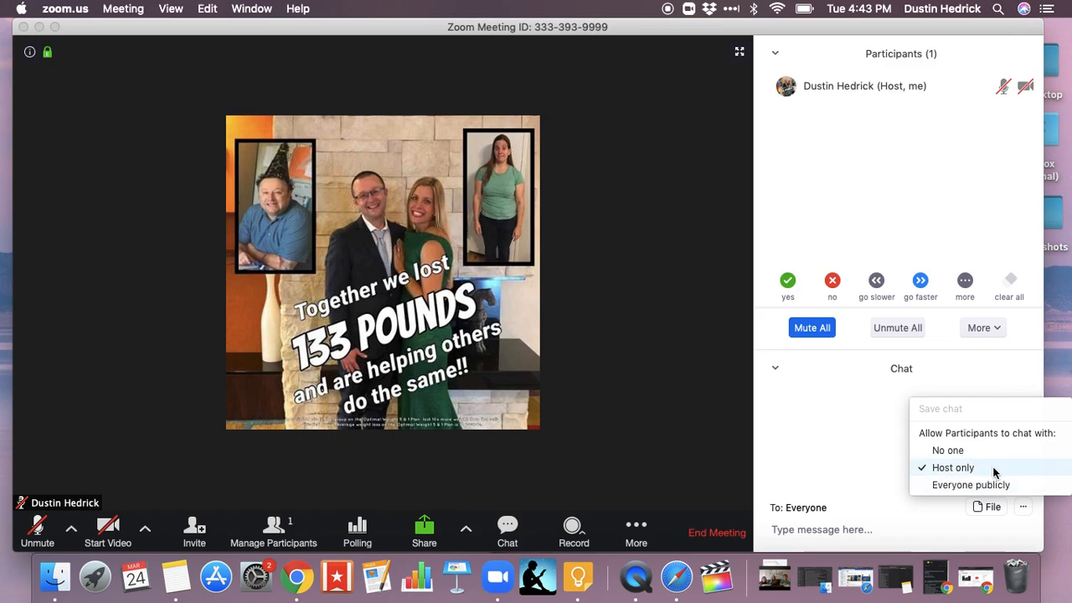
pyautogui.moveTo(871, 402)
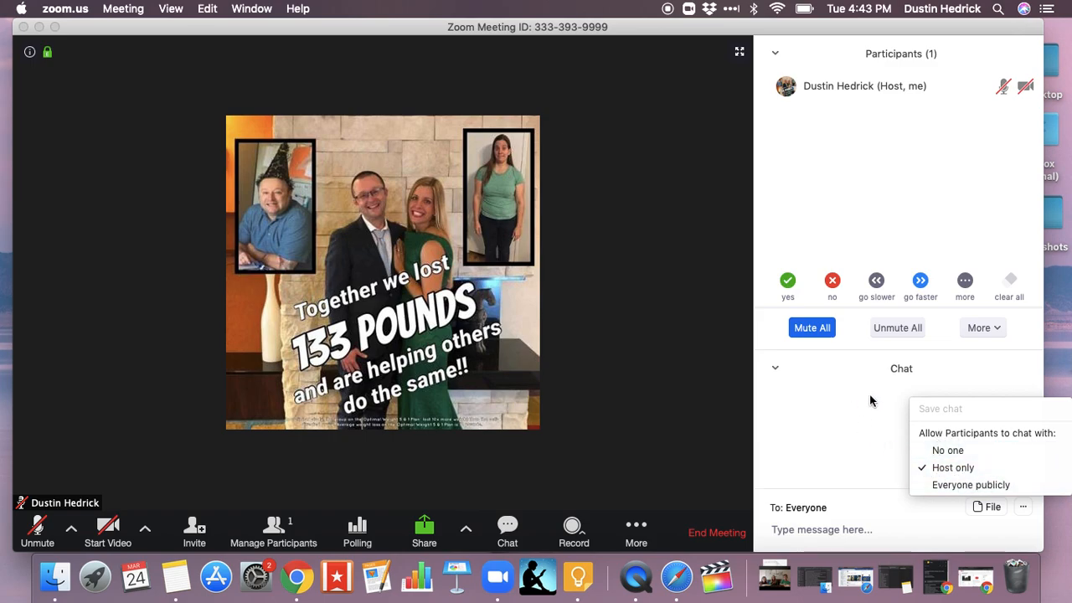
pyautogui.moveTo(980, 450)
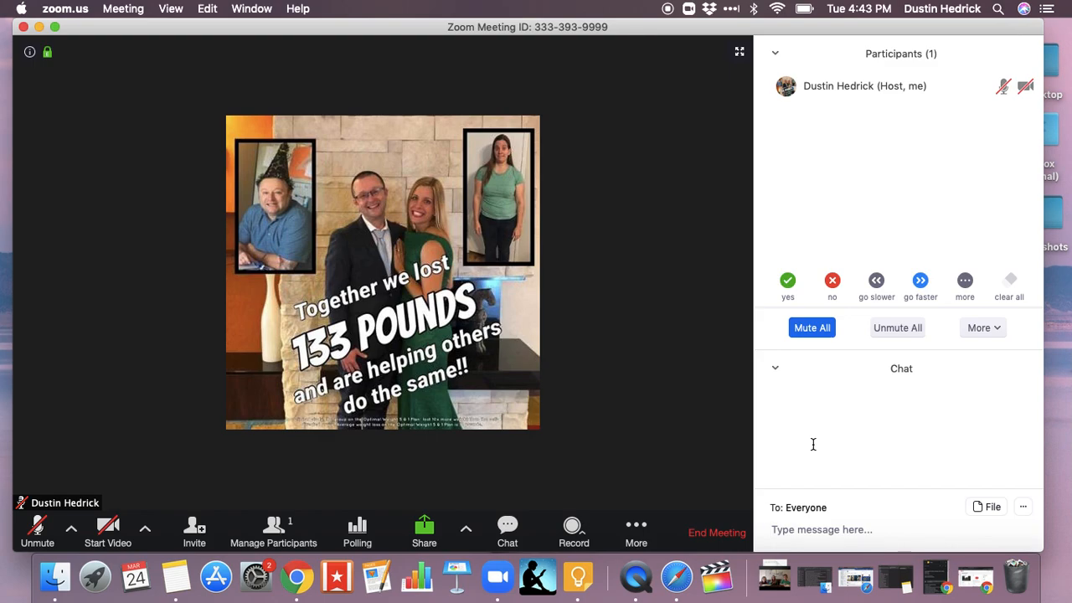
pyautogui.click(821, 529)
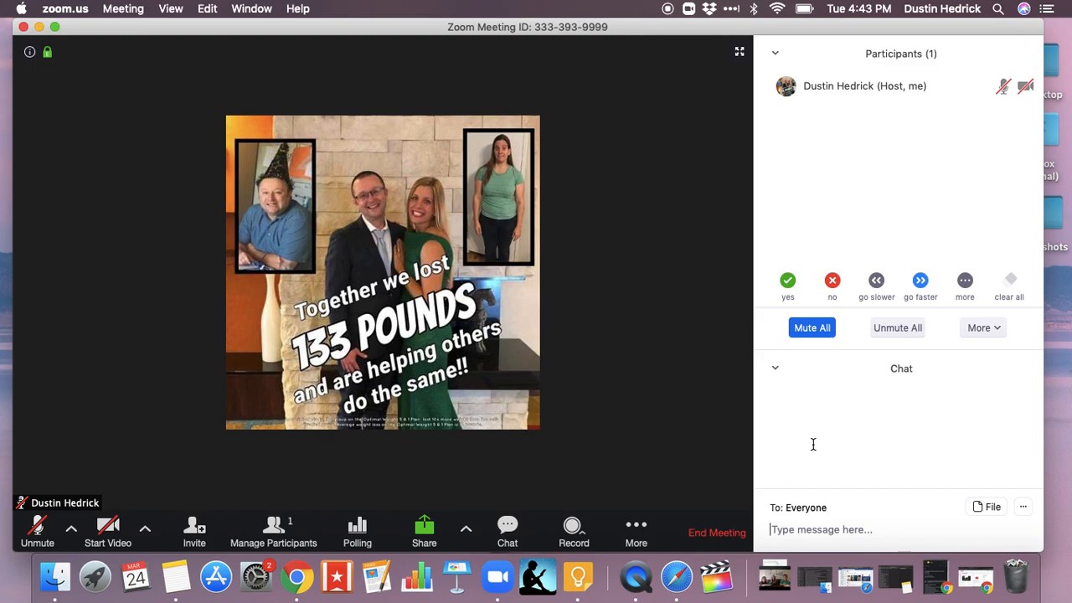
pyautogui.moveTo(687, 315)
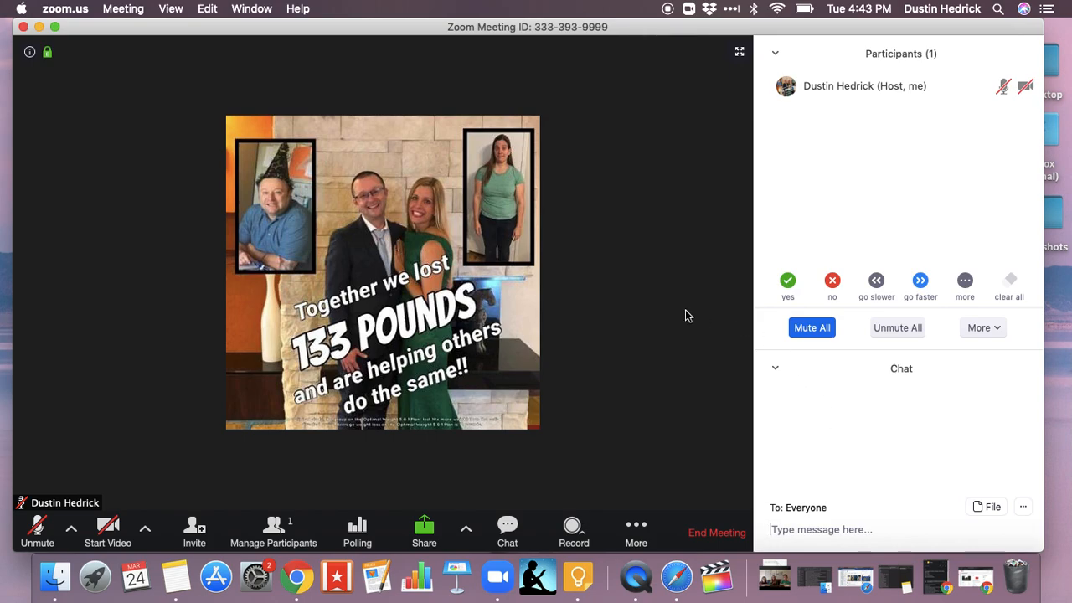
pyautogui.moveTo(867, 188)
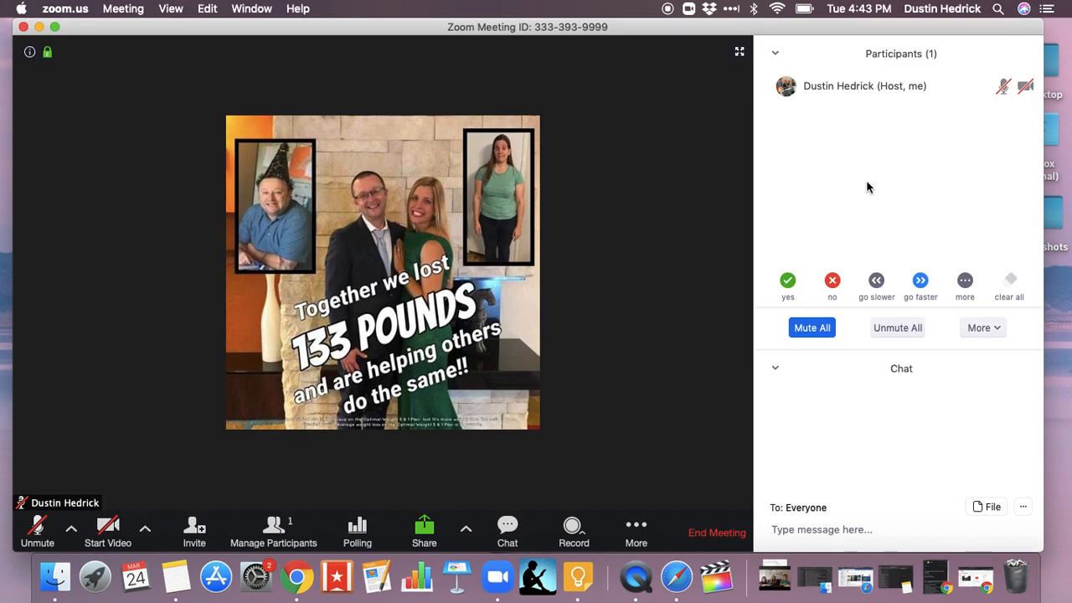
pyautogui.click(820, 529)
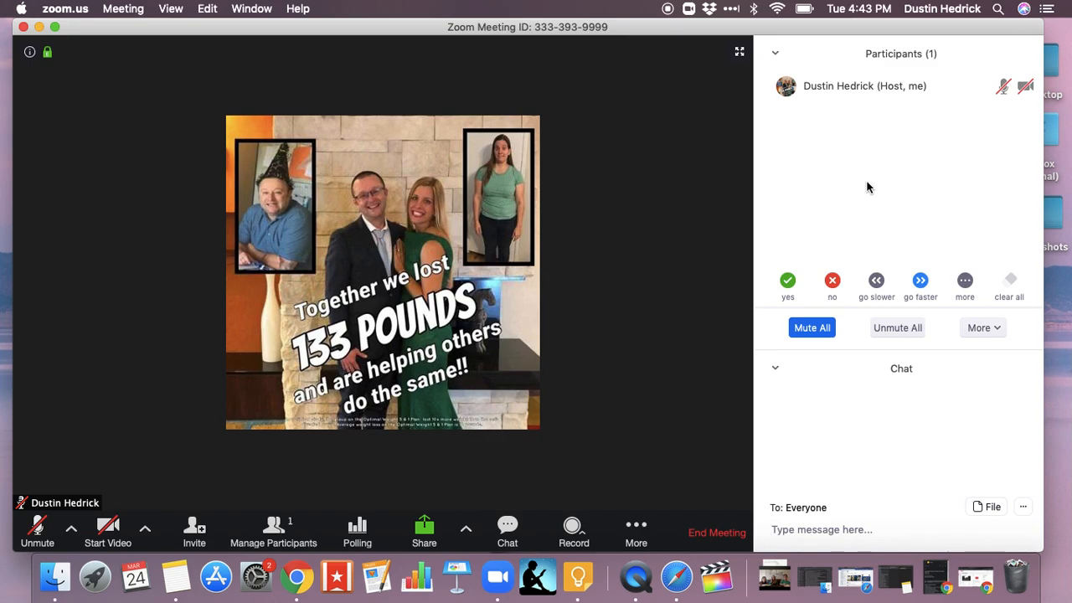
pyautogui.moveTo(824, 219)
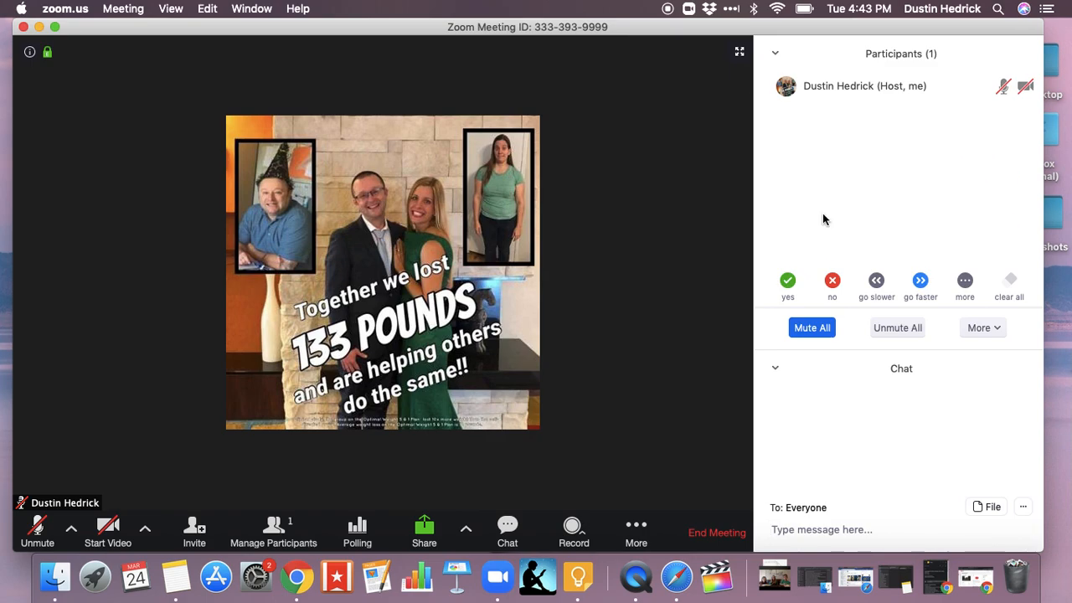
pyautogui.moveTo(868, 173)
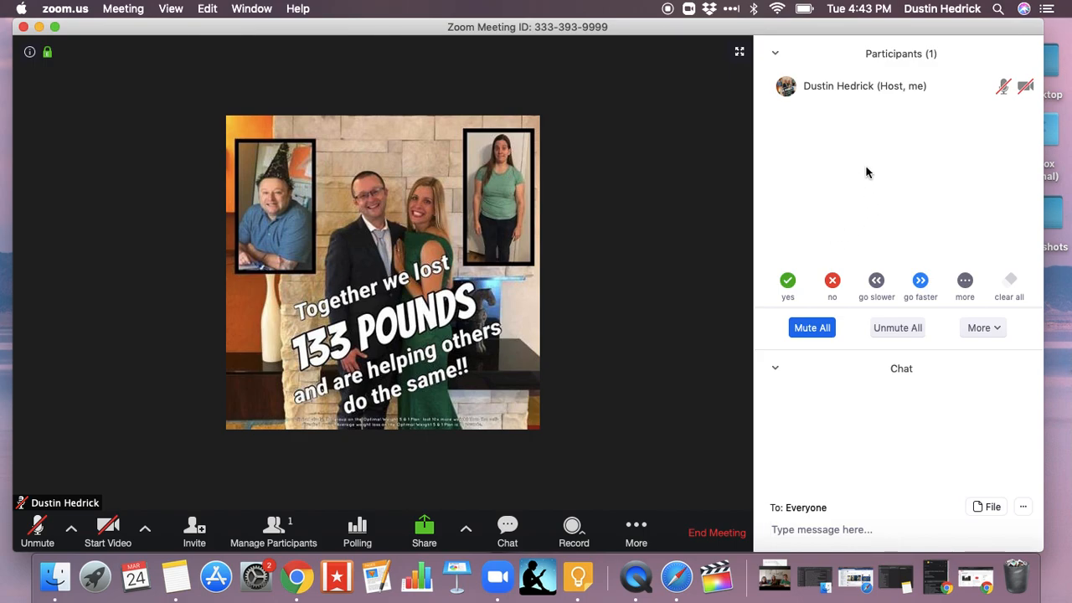